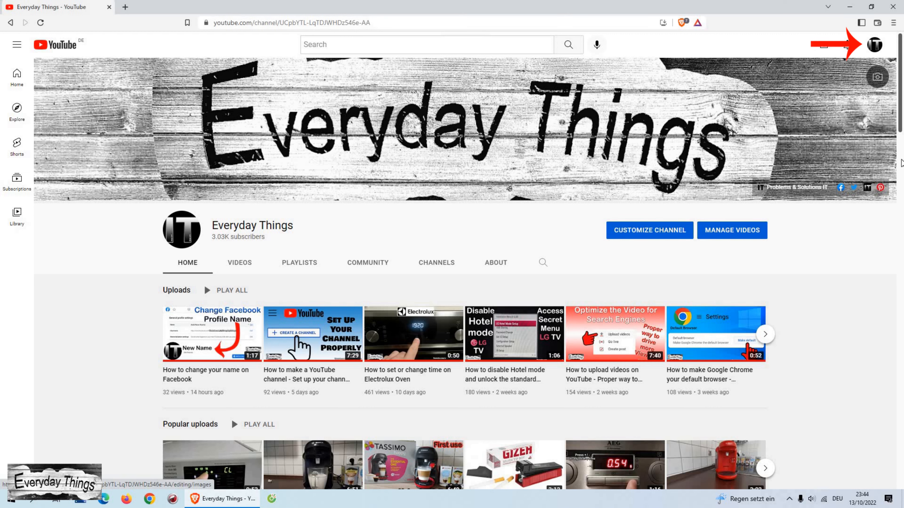
Step: Launch YouTube Studio for the Everyday Things channel from the account menu
{"action": "left_click", "coordinate": [875, 44]}
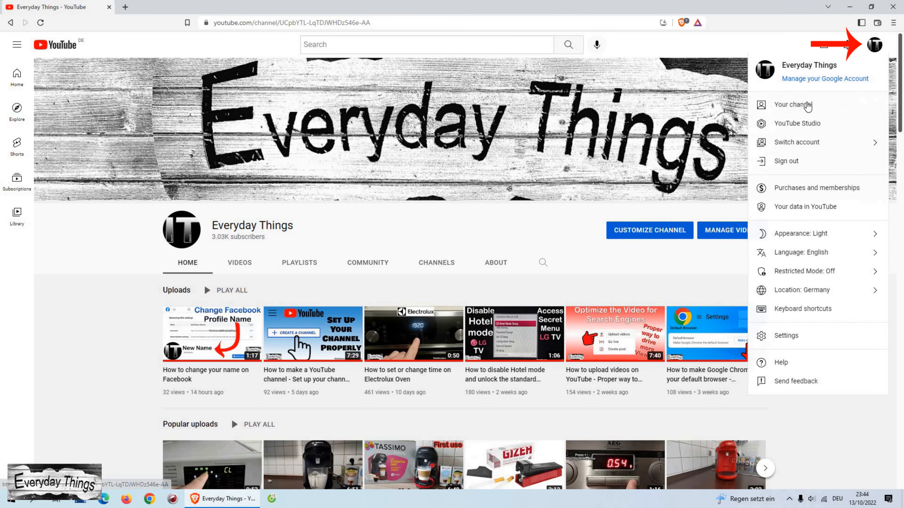
{"action": "left_click", "coordinate": [797, 123]}
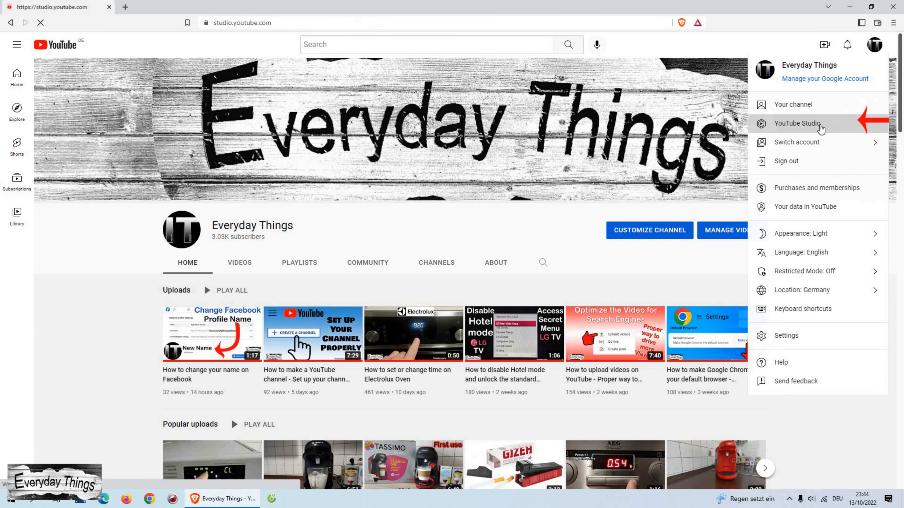
{"action": "left_click", "coordinate": [796, 123]}
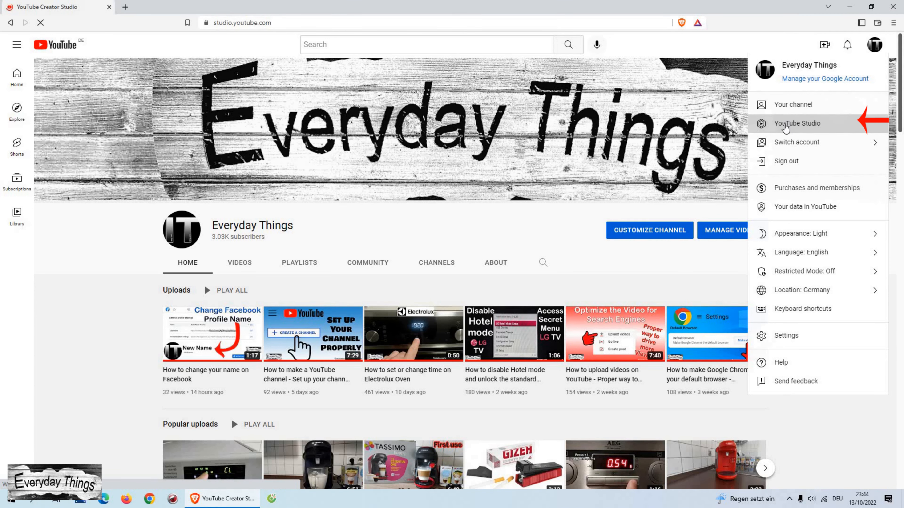
Step: Go to Customization in the Studio sidebar and show the Basic info settings
{"action": "left_click", "coordinate": [796, 124]}
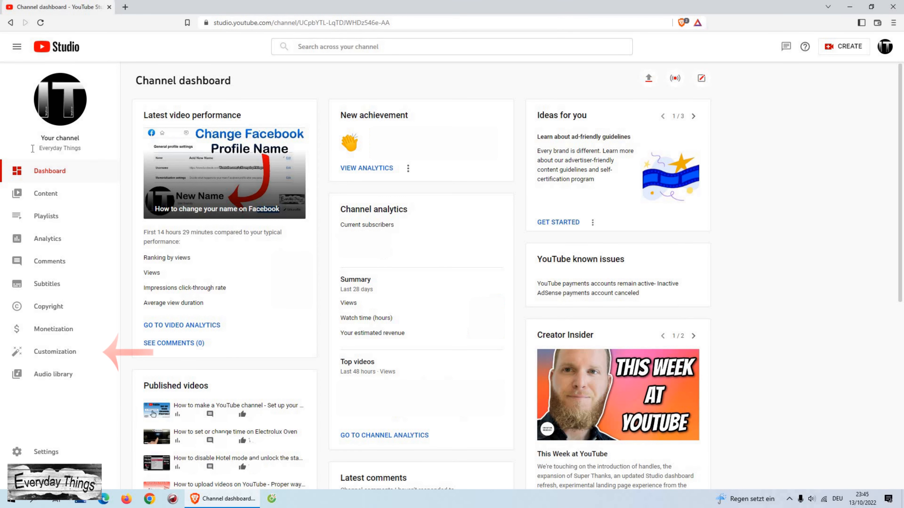
{"action": "mouse_move", "coordinate": [54, 352]}
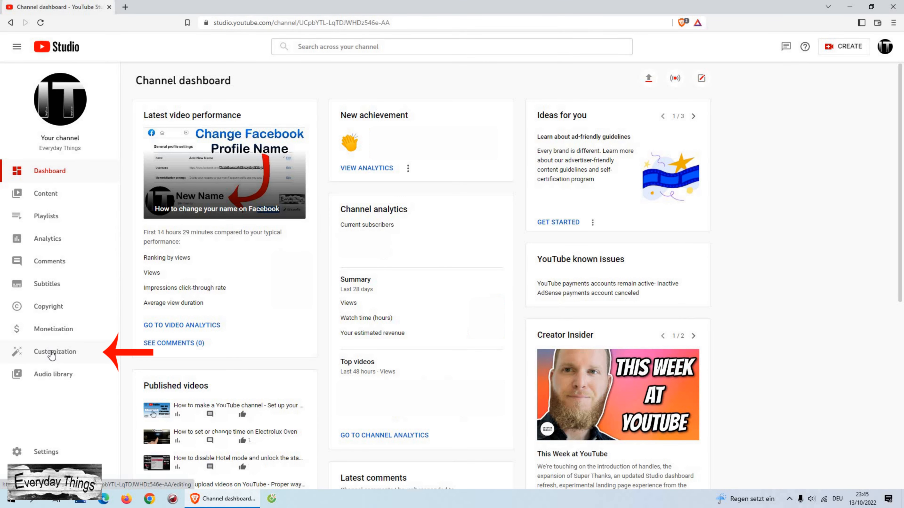
{"action": "left_click", "coordinate": [55, 351]}
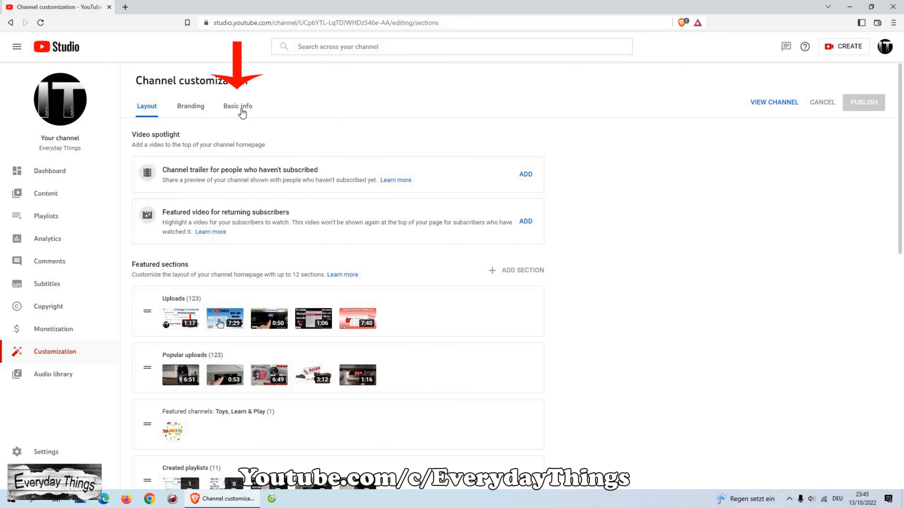
{"action": "left_click", "coordinate": [237, 106]}
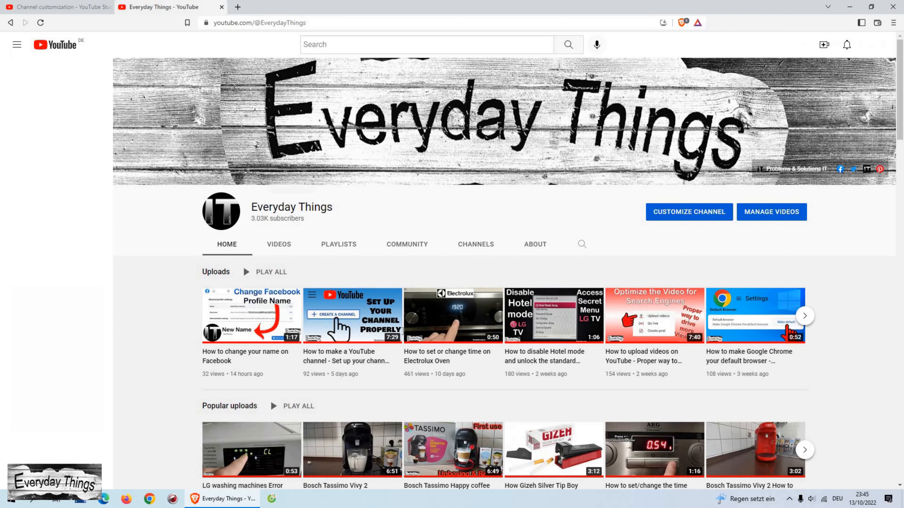
{"action": "left_click", "coordinate": [17, 44]}
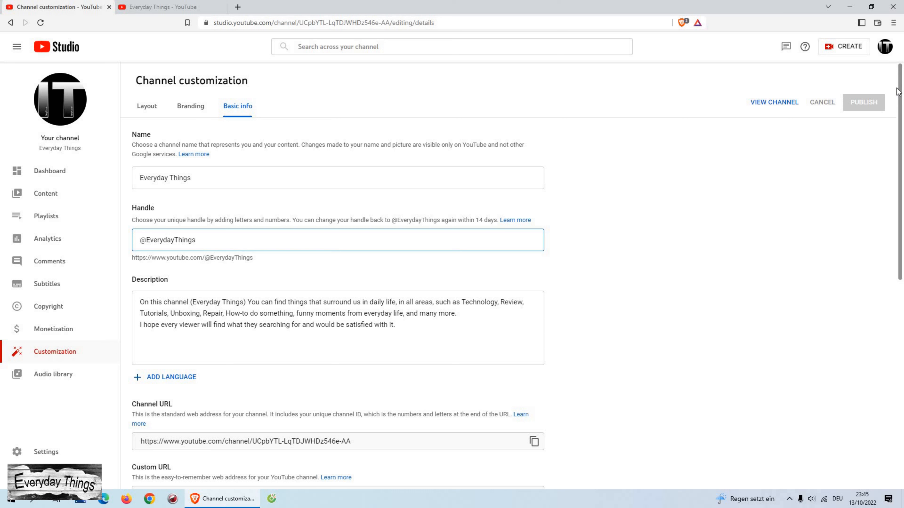
{"action": "mouse_move", "coordinate": [323, 401]}
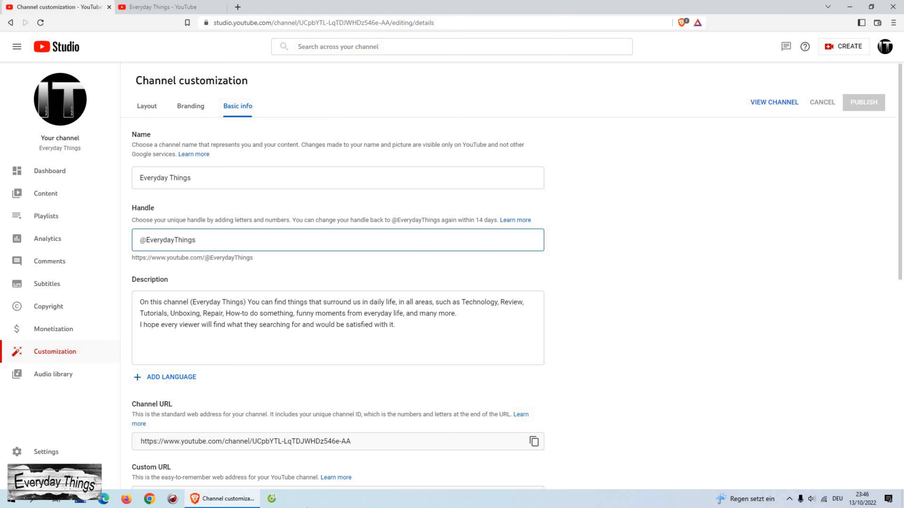
{"action": "mouse_move", "coordinate": [836, 184]}
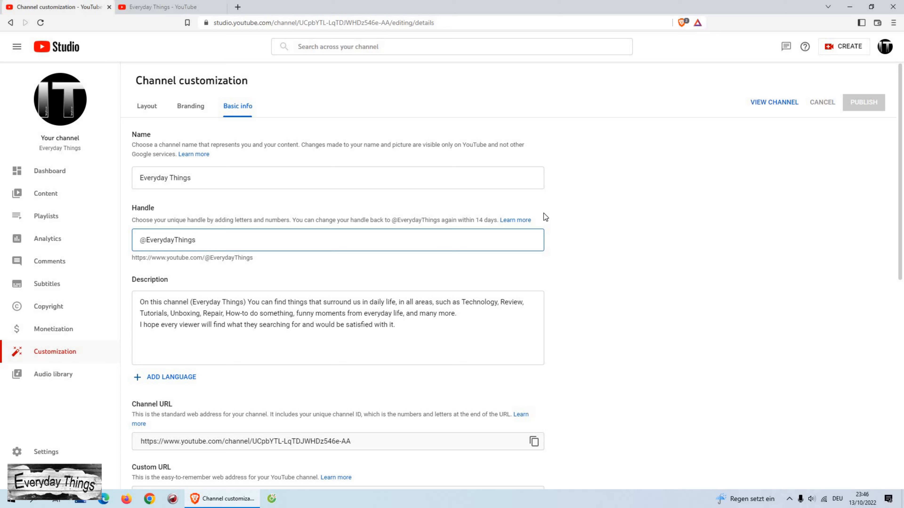
{"action": "mouse_move", "coordinate": [824, 463]}
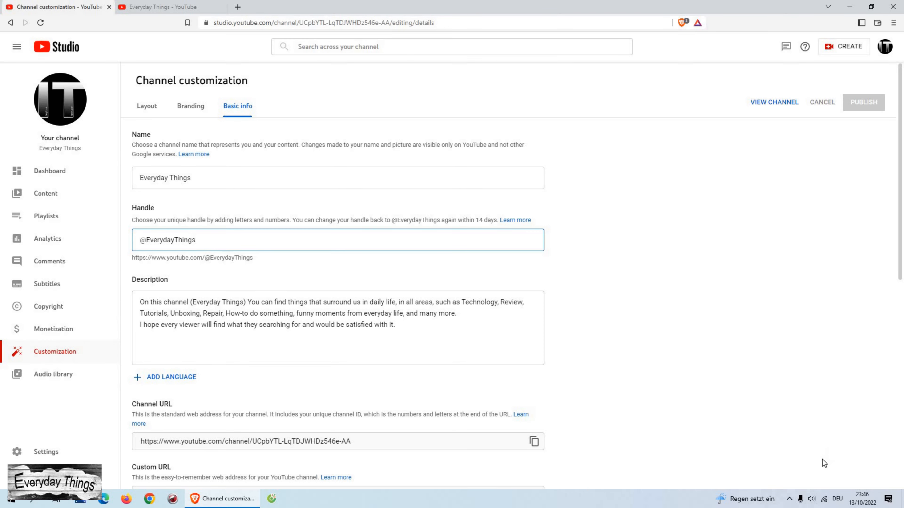